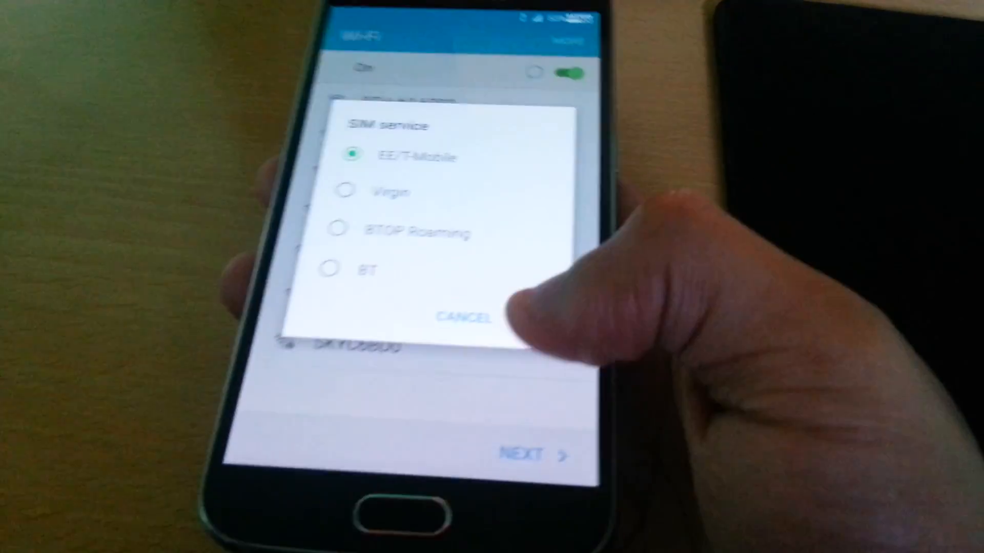
- Dismiss the SIM service dialog and continue through the Wi-Fi and Google services steps to finish setup
left_click(461, 316)
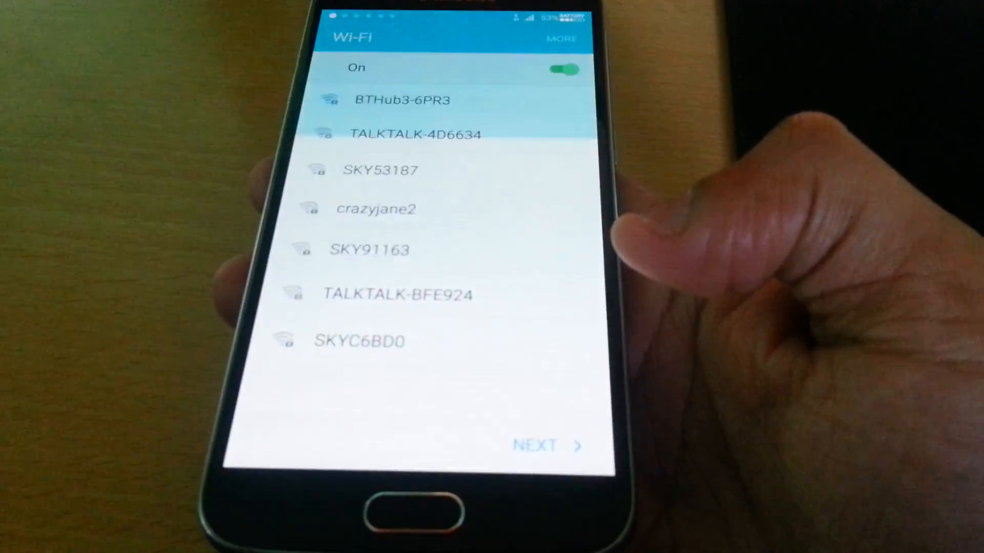
left_click(536, 444)
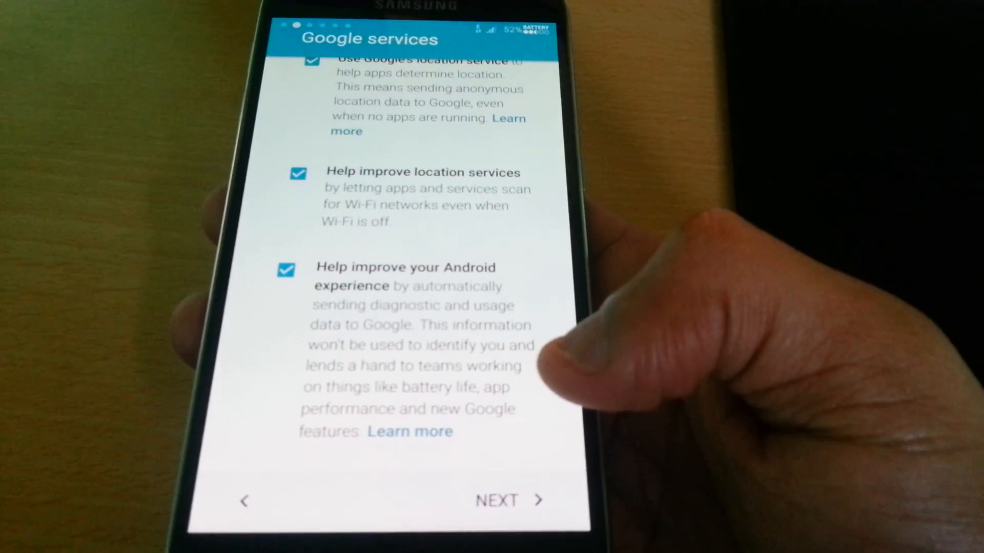
left_click(498, 500)
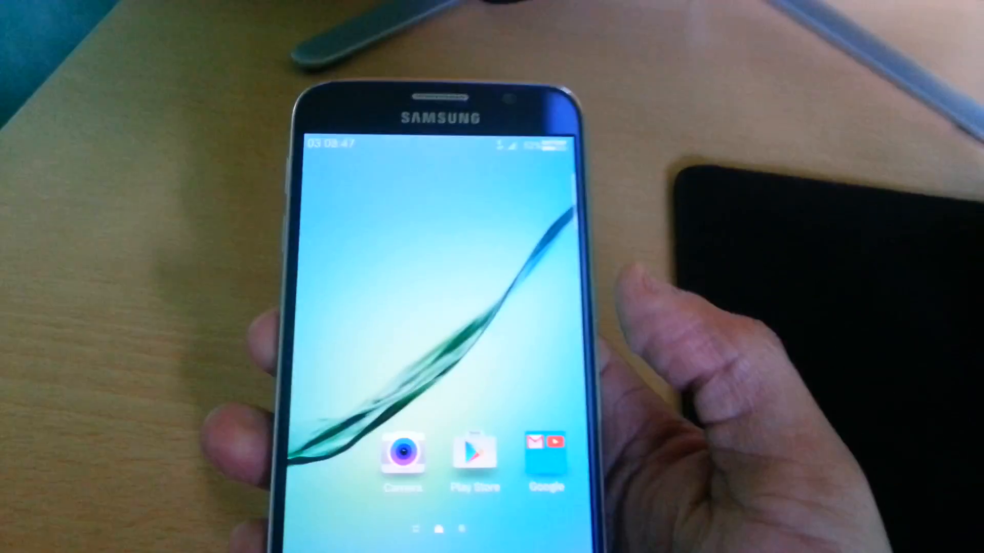
- Swipe to the next home screen page and launch the Apps drawer
scroll("left", 3)
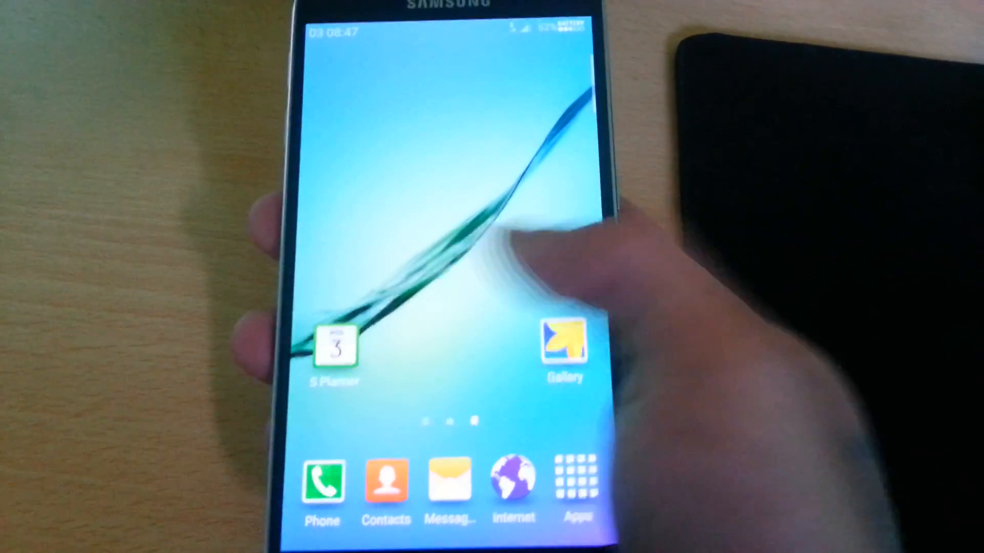
left_click(576, 477)
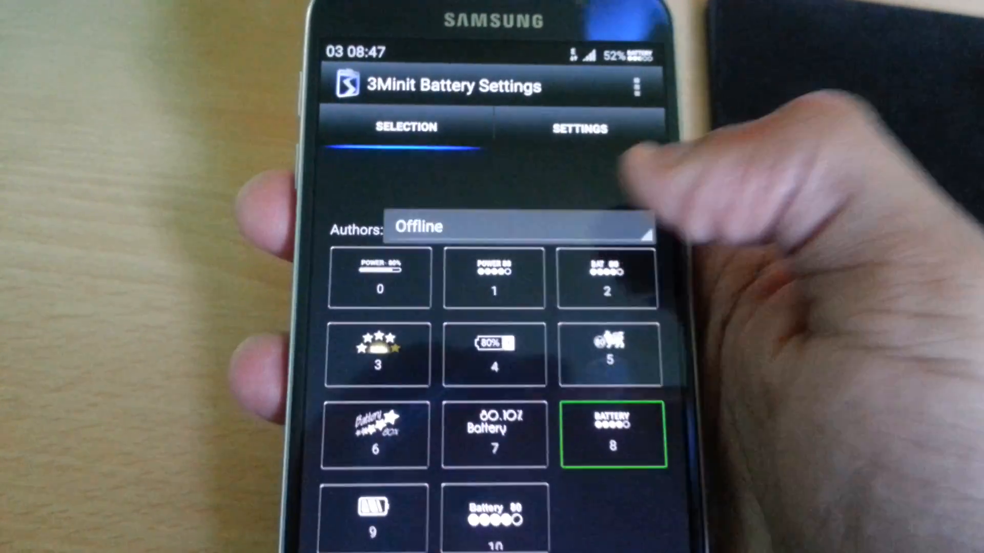
- Choose offline battery indicator style 8 in 3Minit Battery Settings
left_click(518, 228)
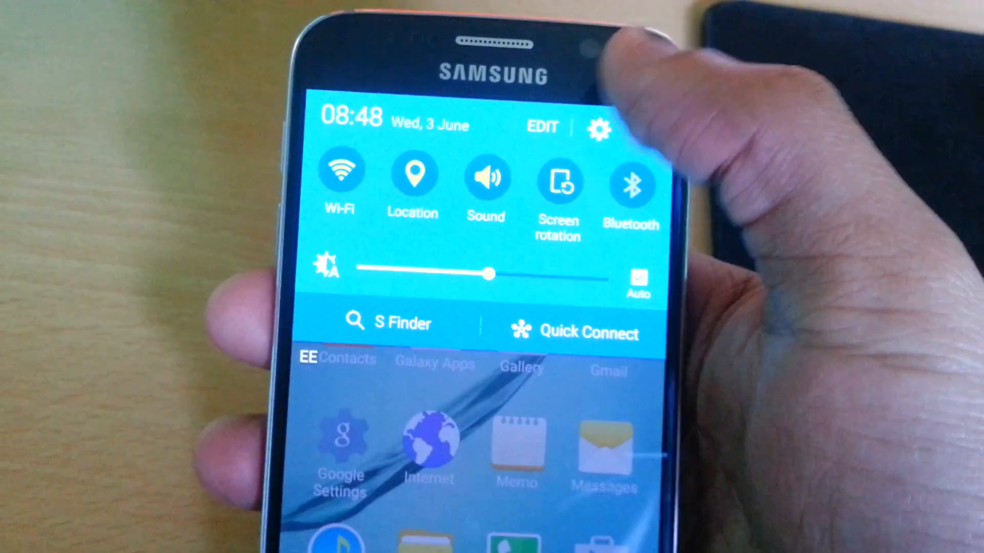
- View About device showing the VN ROM build, version V-4.0 and release date 18-05-2015
left_click(599, 127)
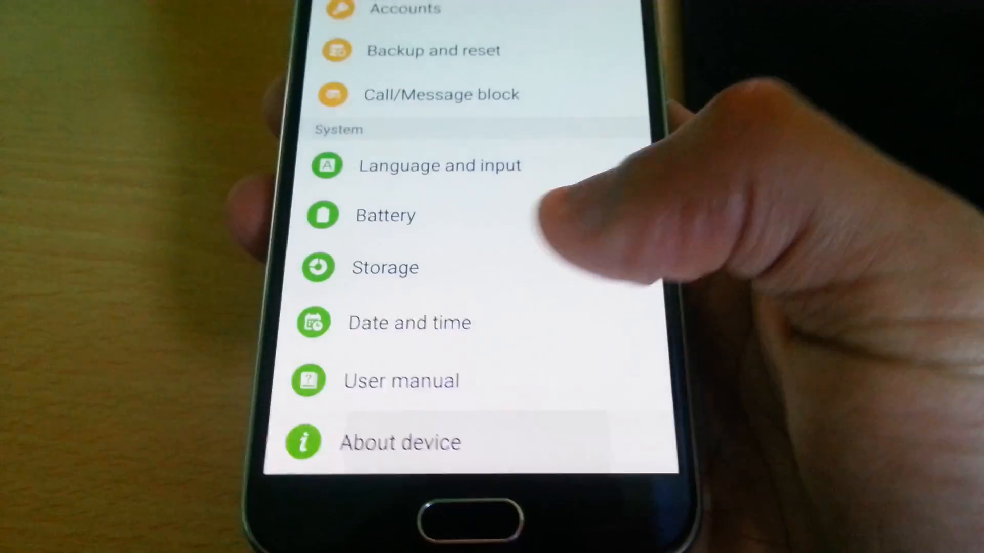
left_click(399, 442)
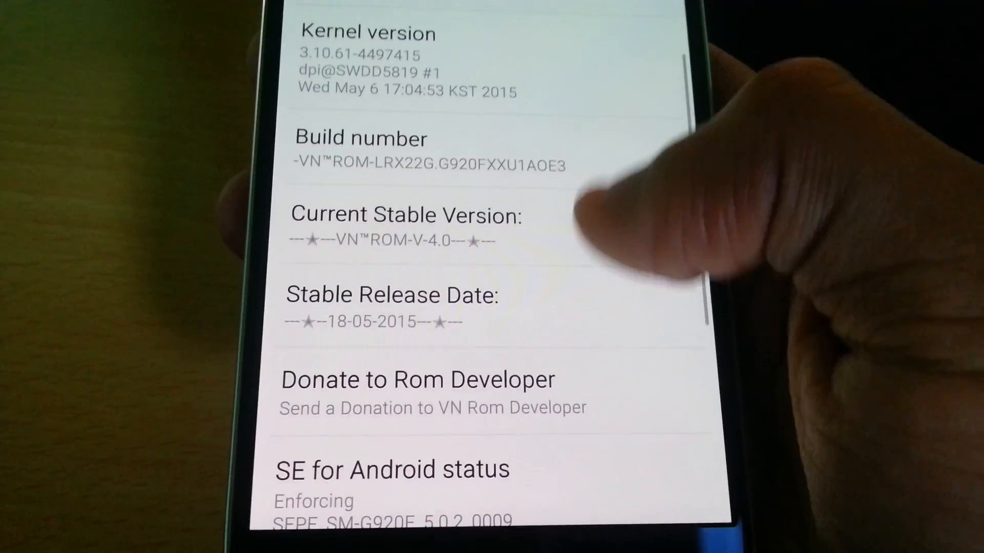
scroll("down", 3)
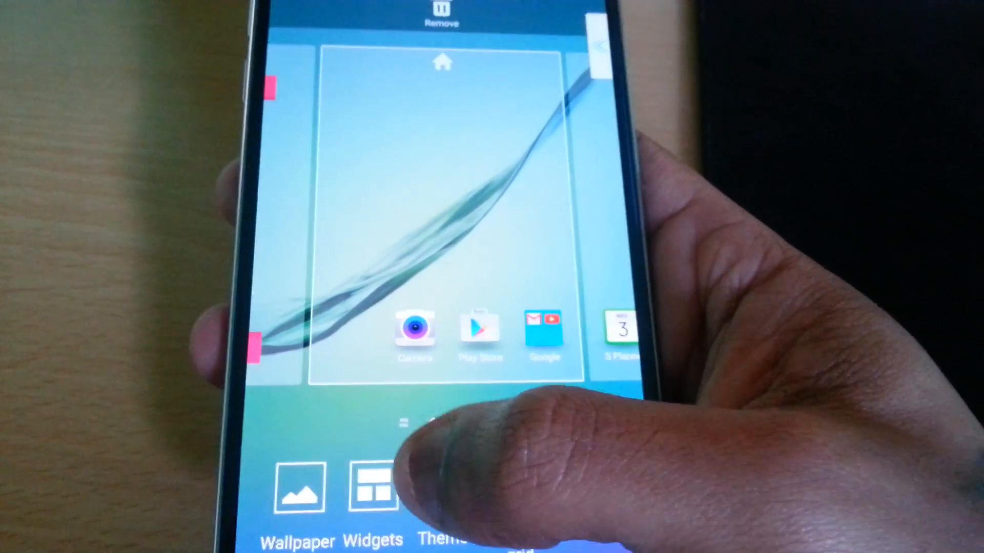
- Browse the home screen themes gallery with Default, Pink and Space themes
left_click(446, 533)
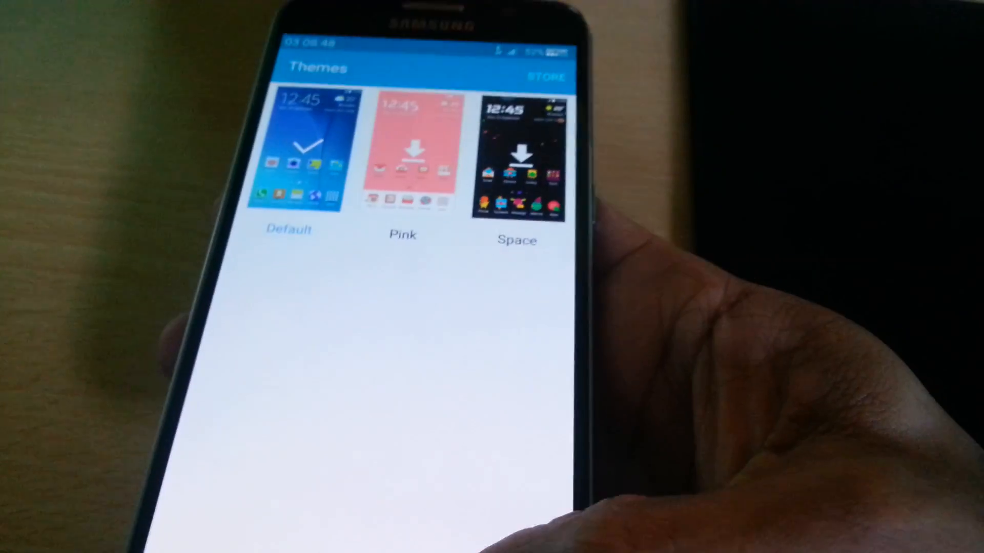